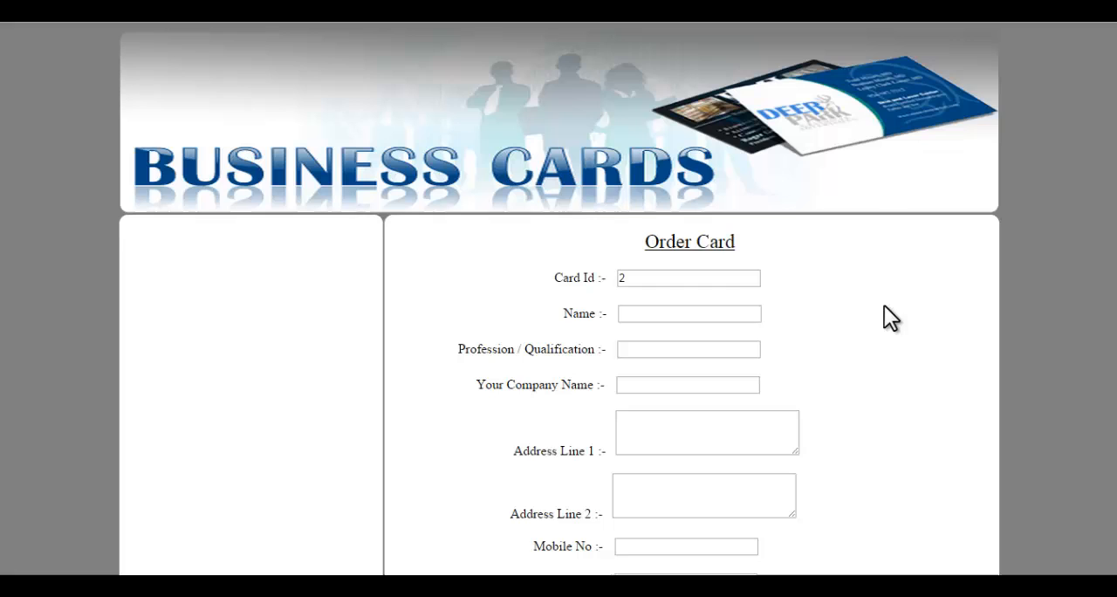
Enter name 'Amish', pick the 'Sof…' profession suggestion, and company 'Nevon Projects'
scroll("down", 3)
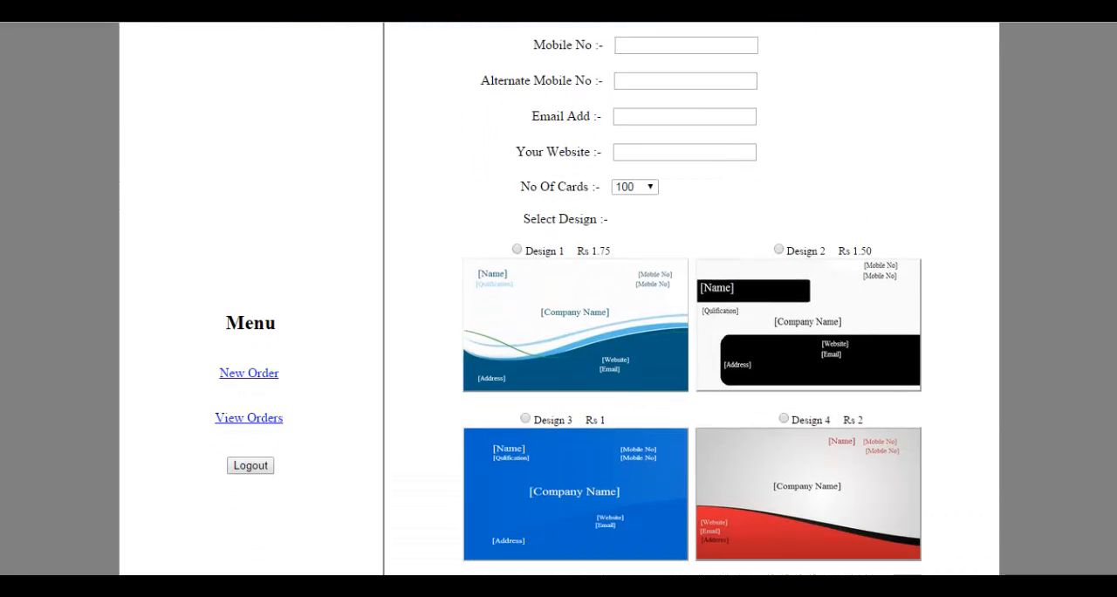
scroll("down", 3)
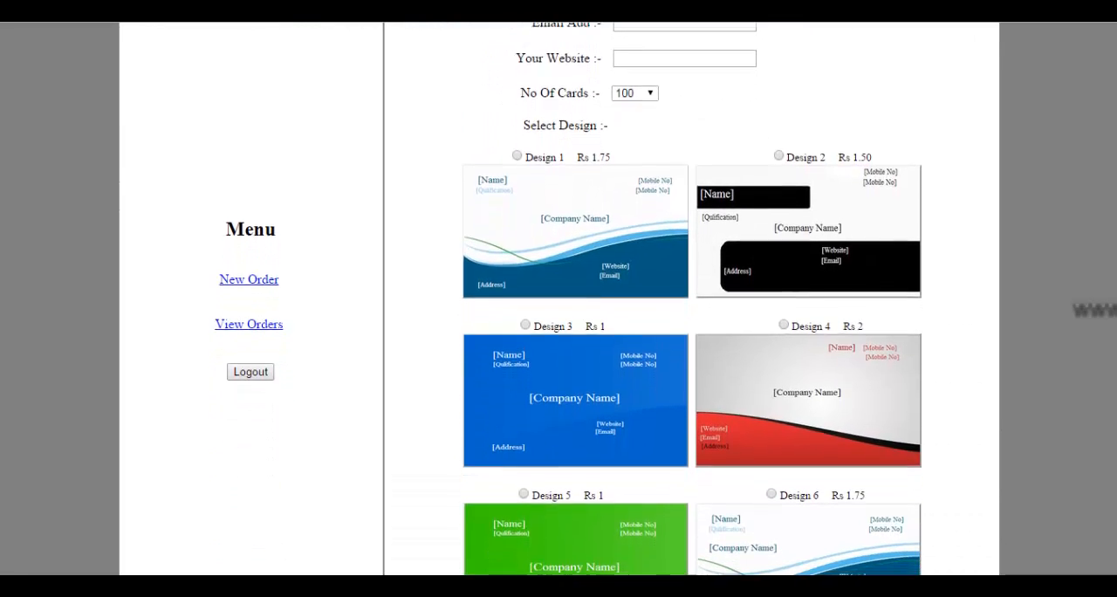
scroll("down", 3)
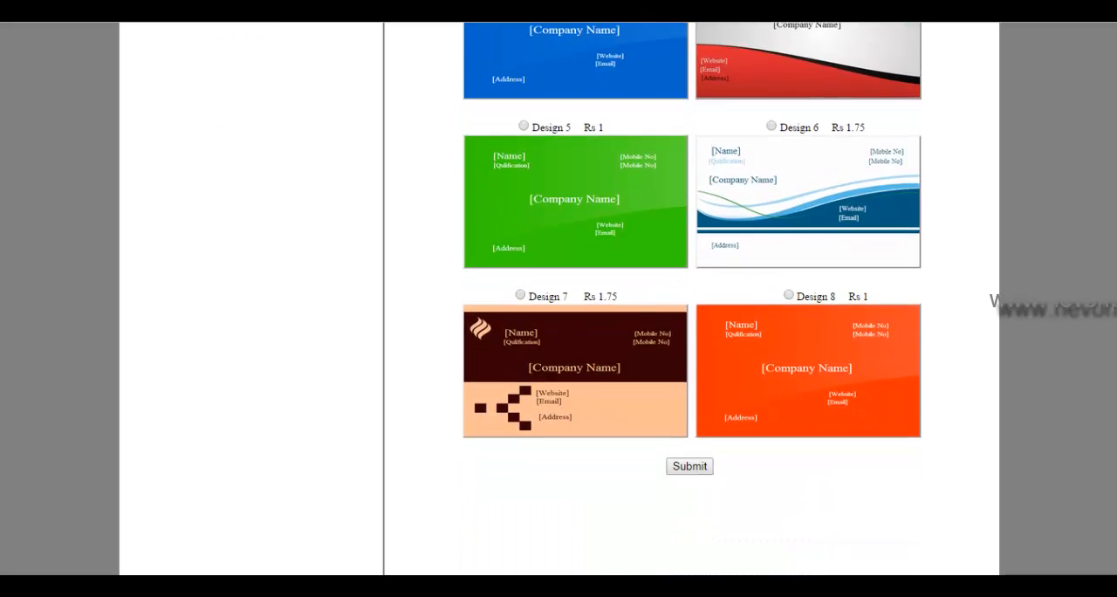
scroll("up", 3)
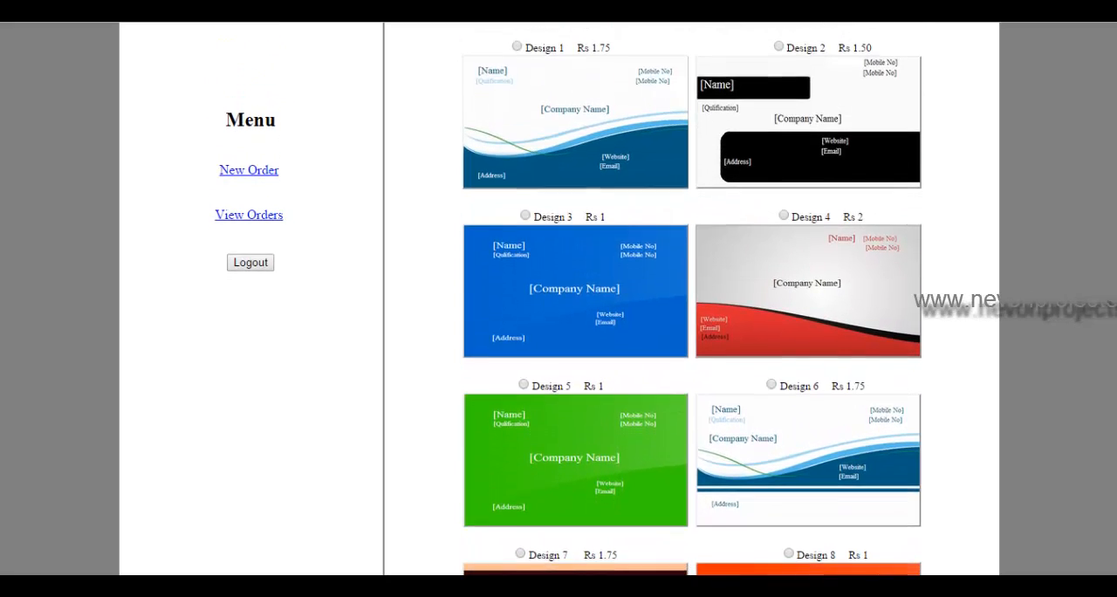
scroll("up", 3)
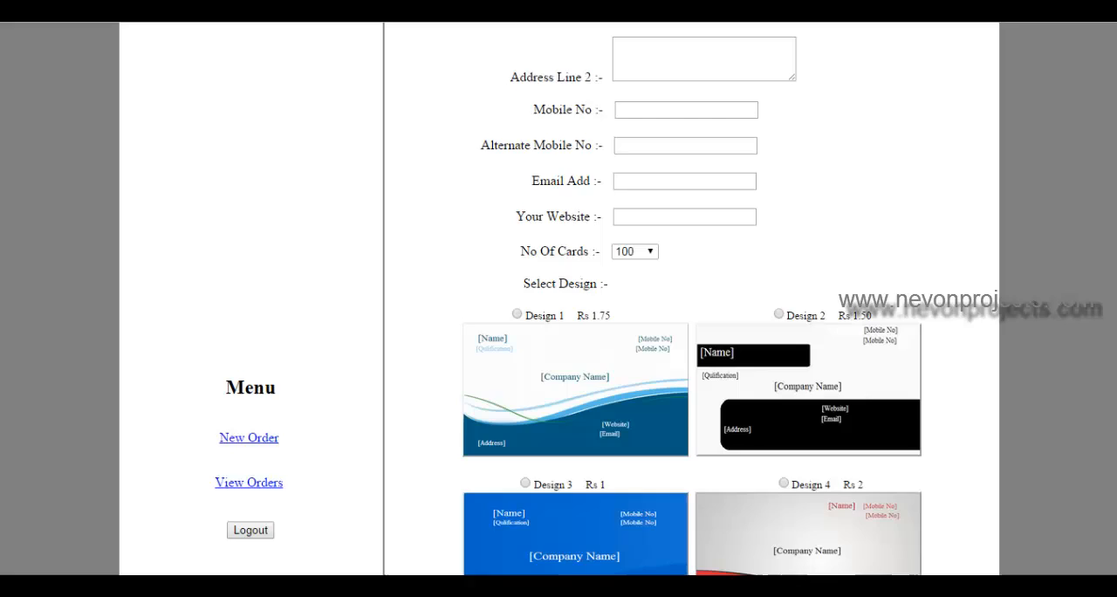
scroll("up", 3)
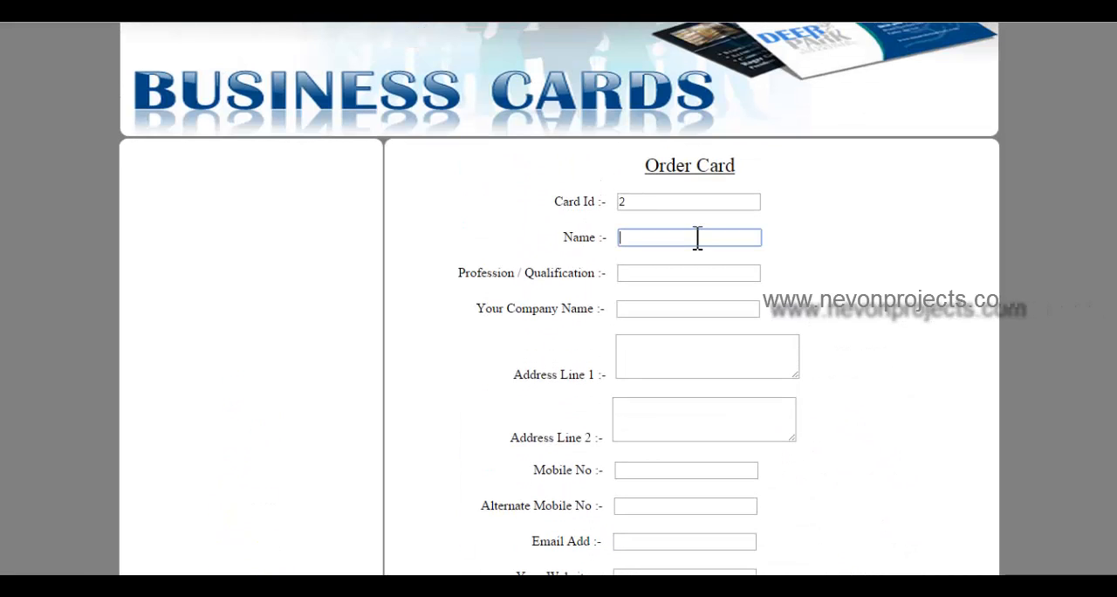
mouse_move(803, 266)
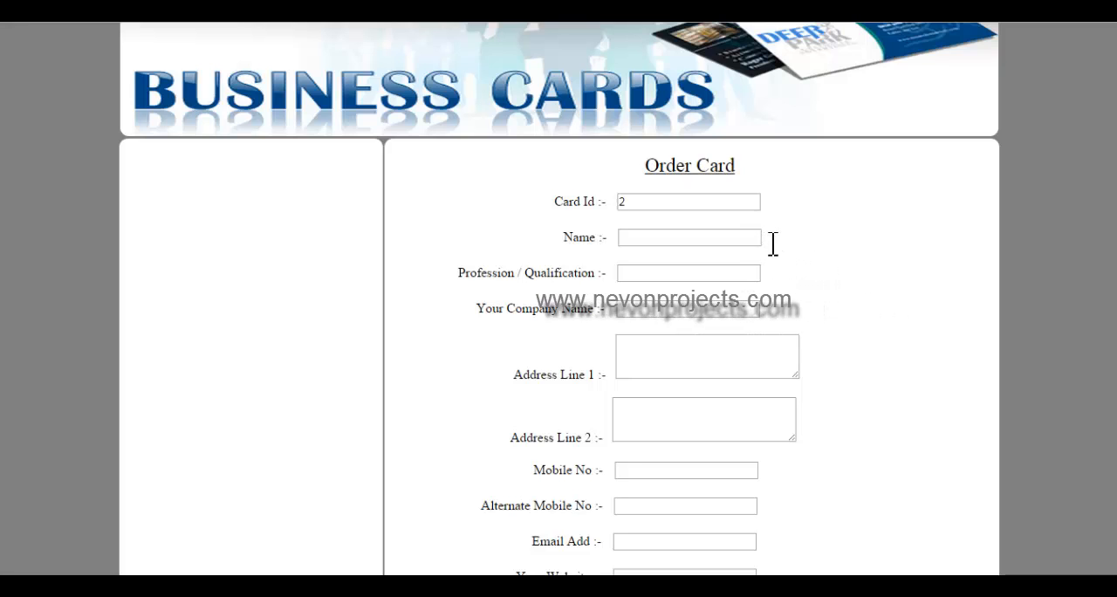
left_click(688, 236)
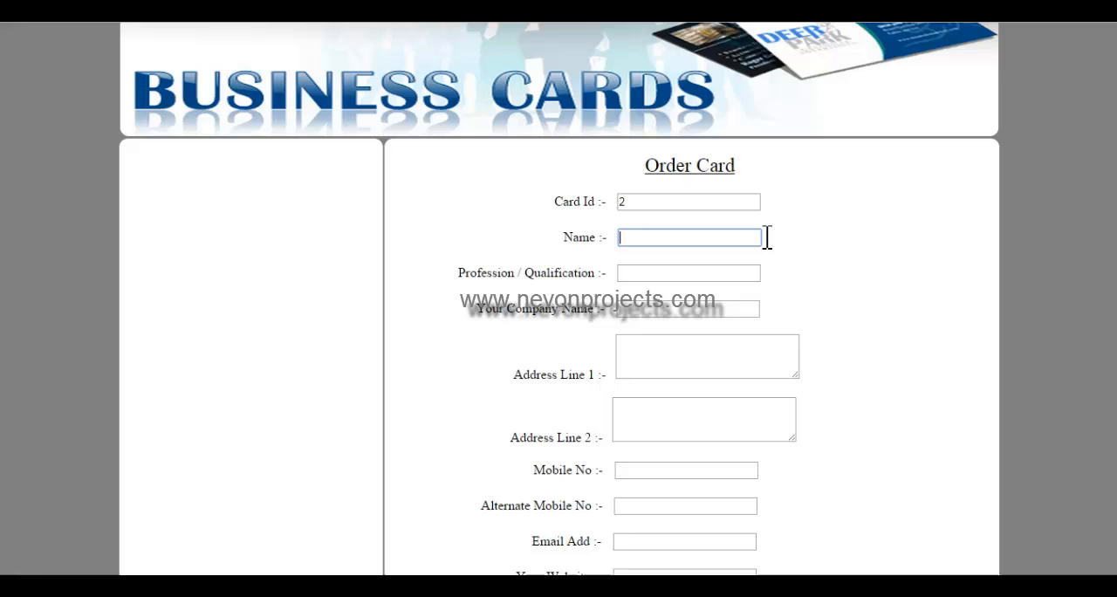
type("Amish")
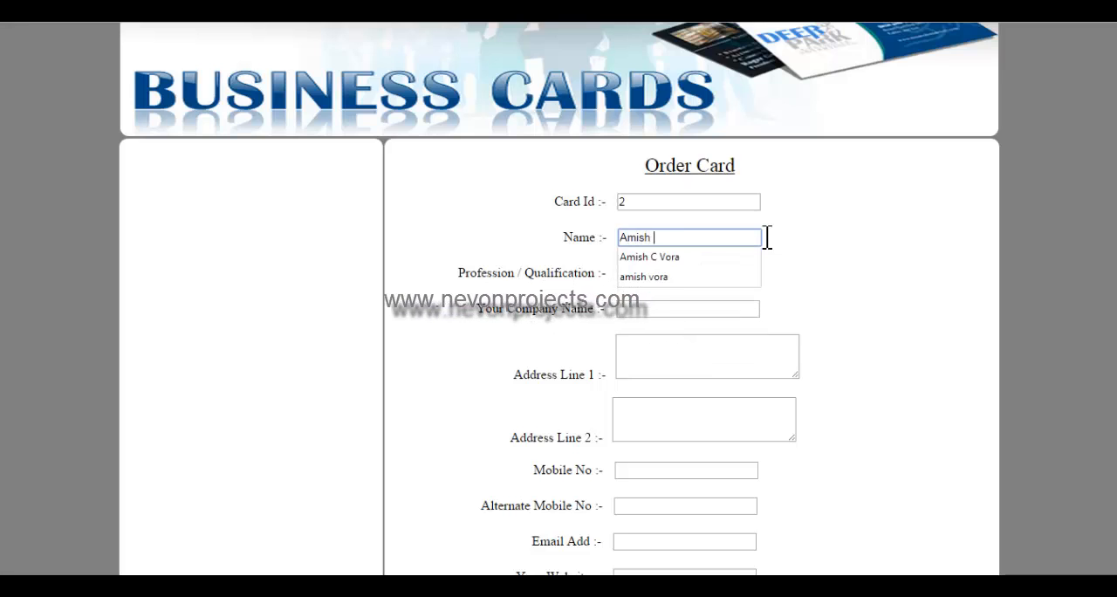
left_click(643, 276)
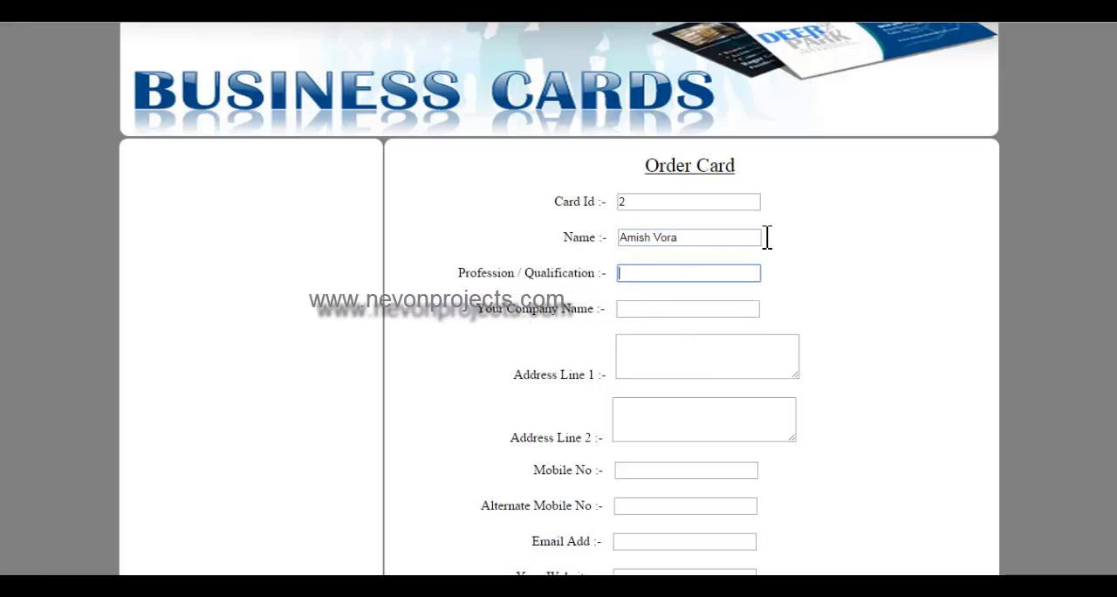
type("Sof")
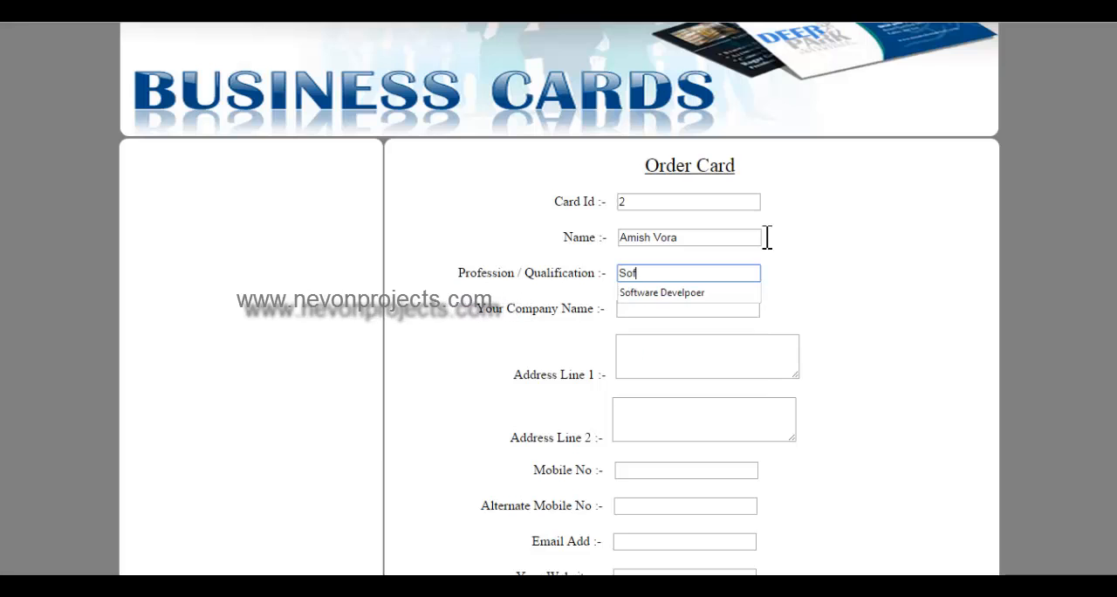
left_click(662, 292)
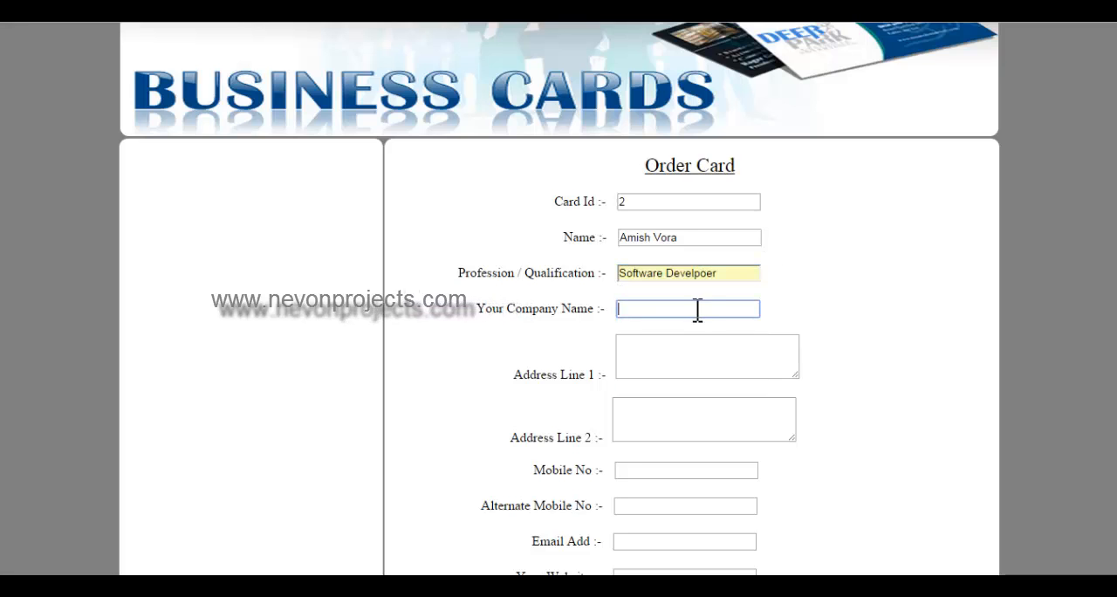
type("Nevon Projects")
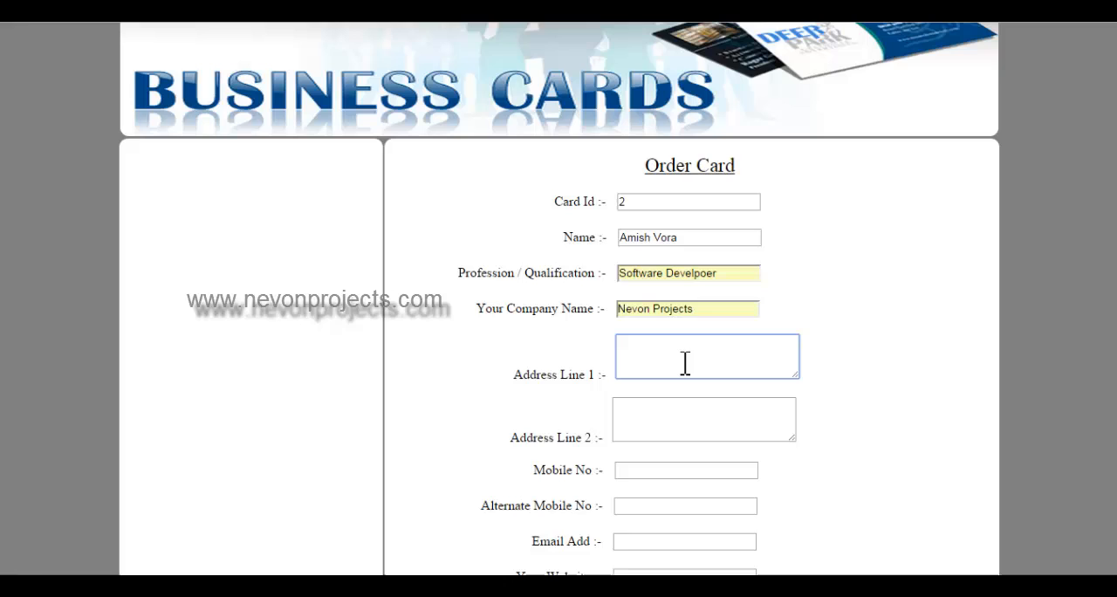
type("Office No 8, Vinay Arcade,")
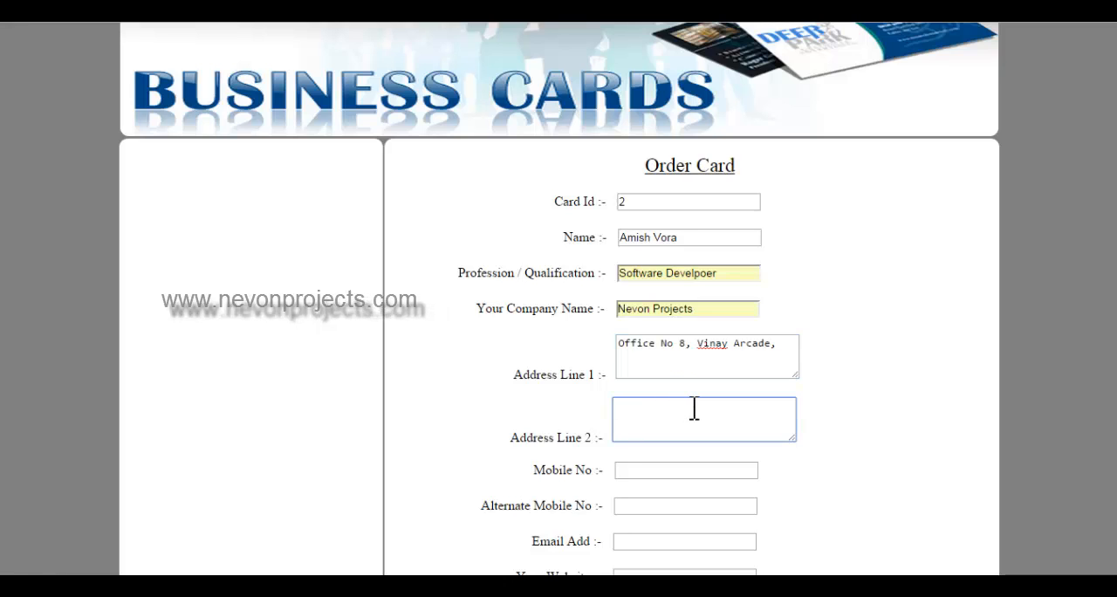
type("Goregao")
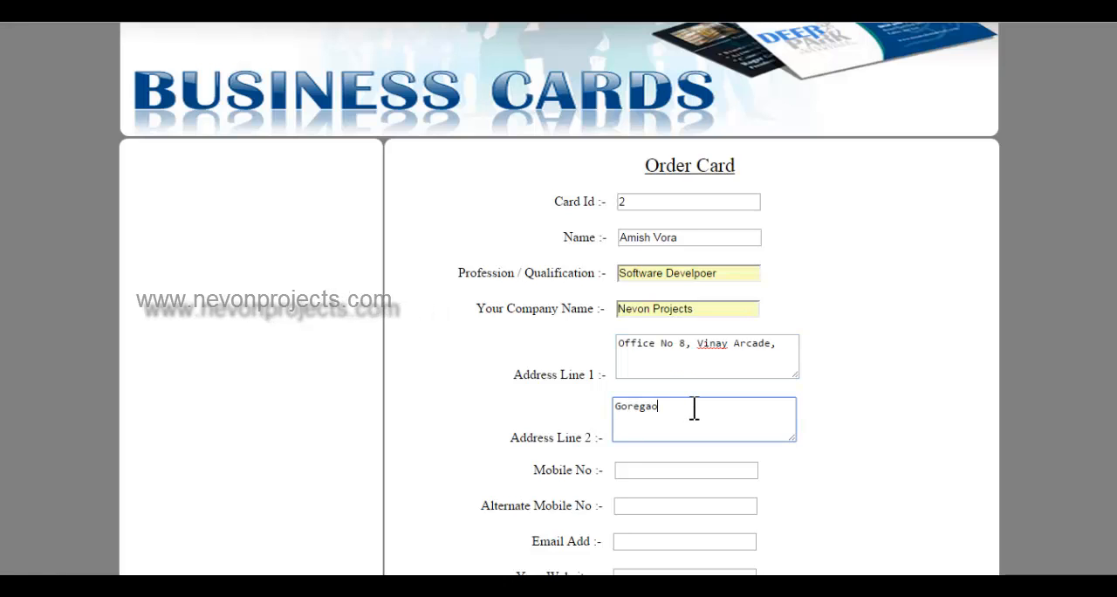
type("West, mumbai -")
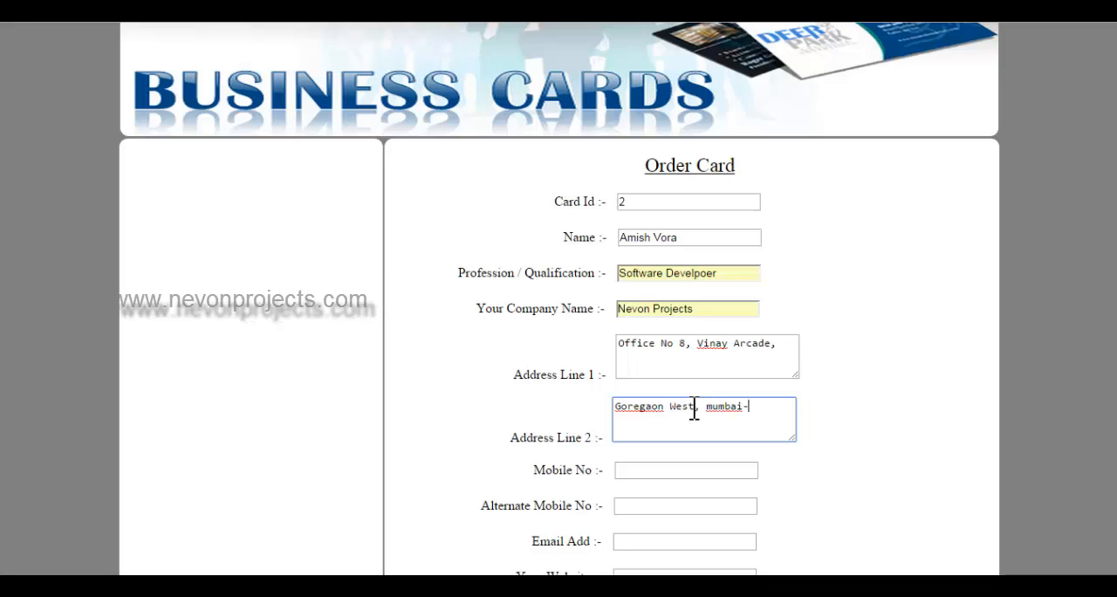
type("400104")
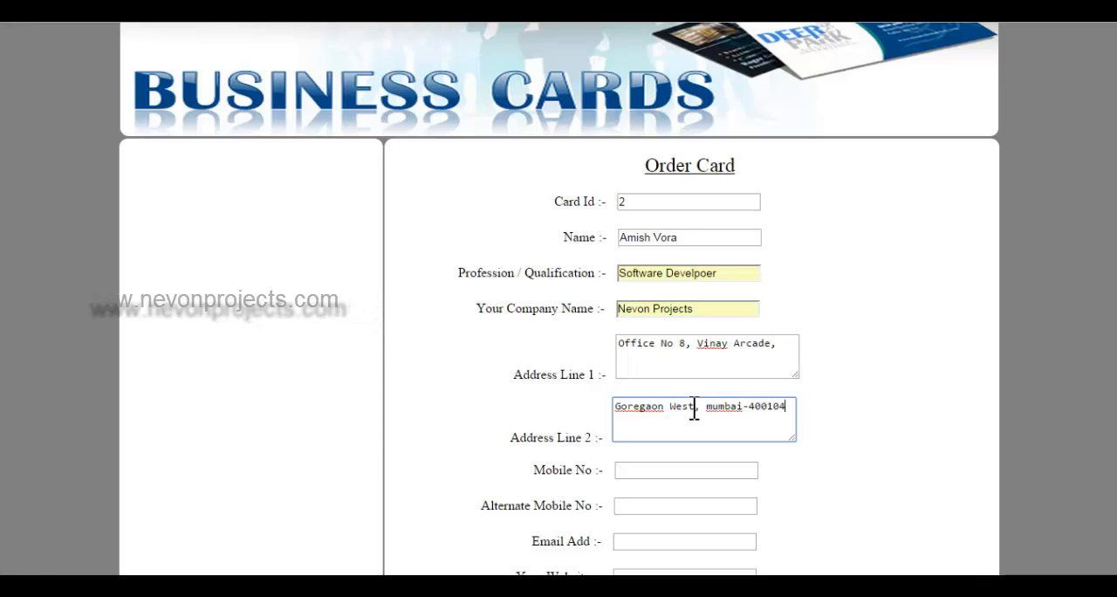
Fill the mobile number, the saved email suggestion, and website 'nevonprojects.com'
left_click(685, 470)
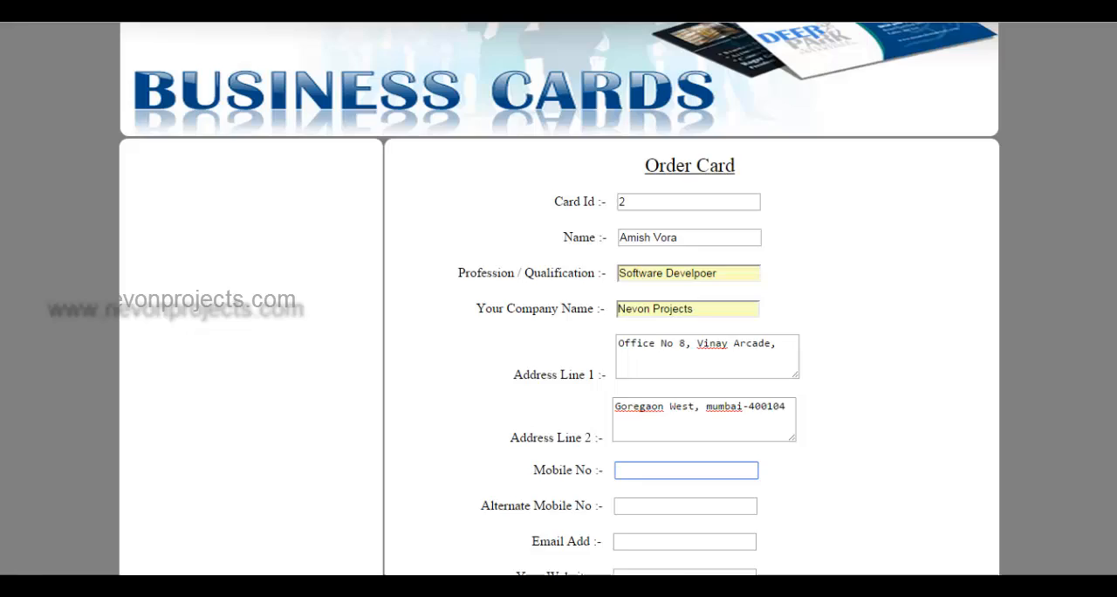
scroll("down", 3)
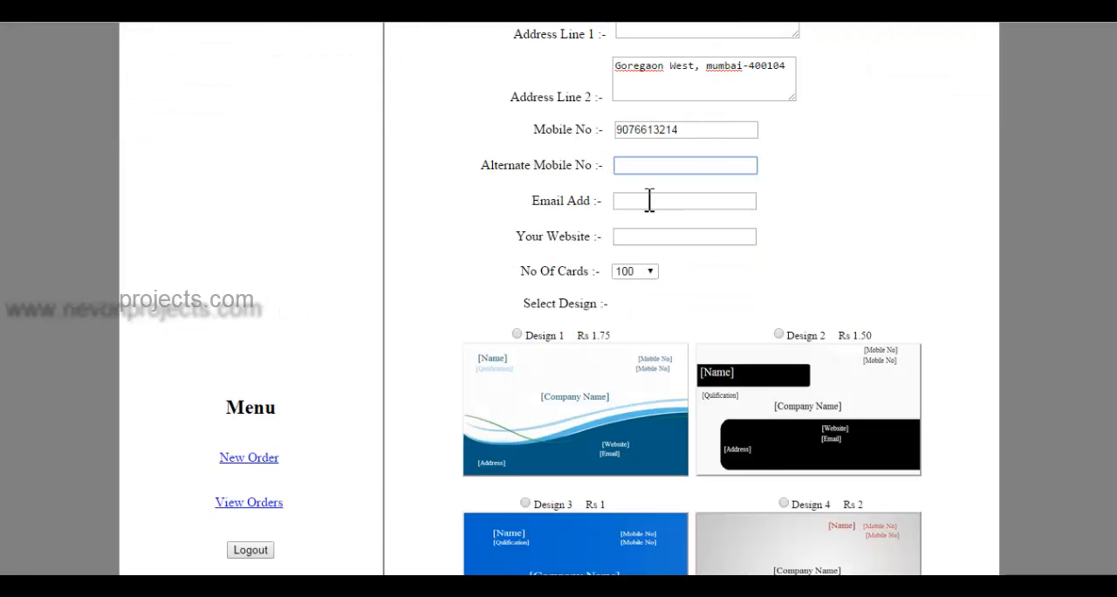
type("ami")
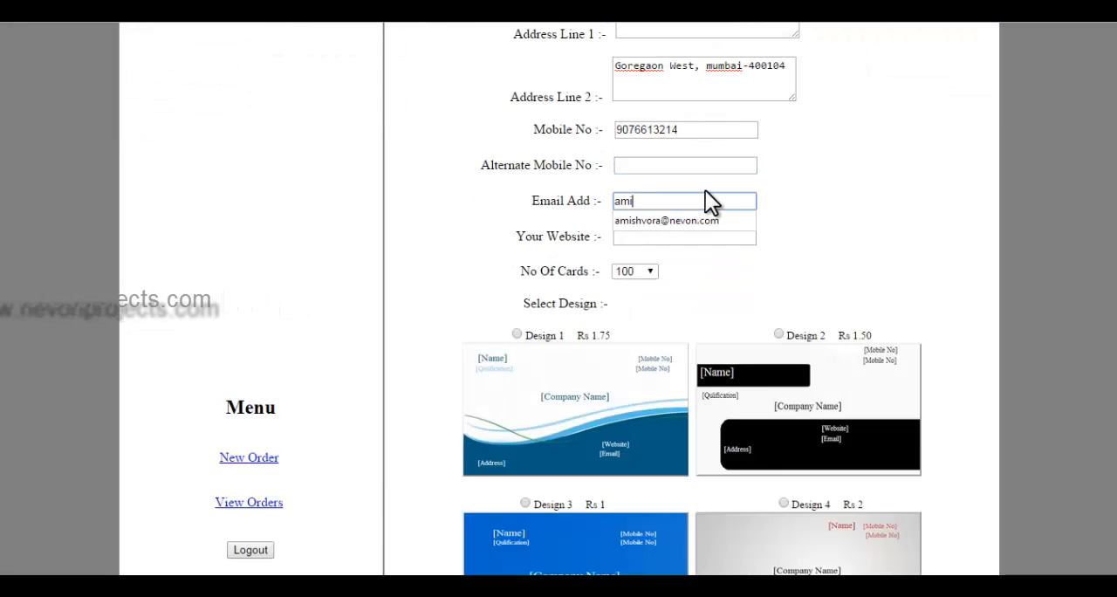
left_click(666, 220)
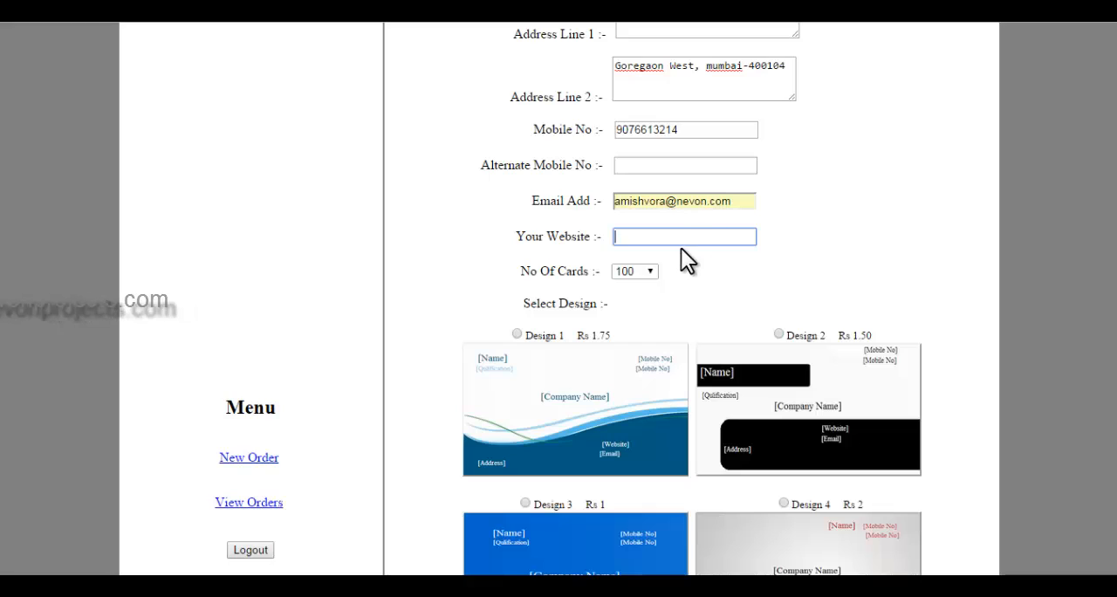
type("nevonprojects.com")
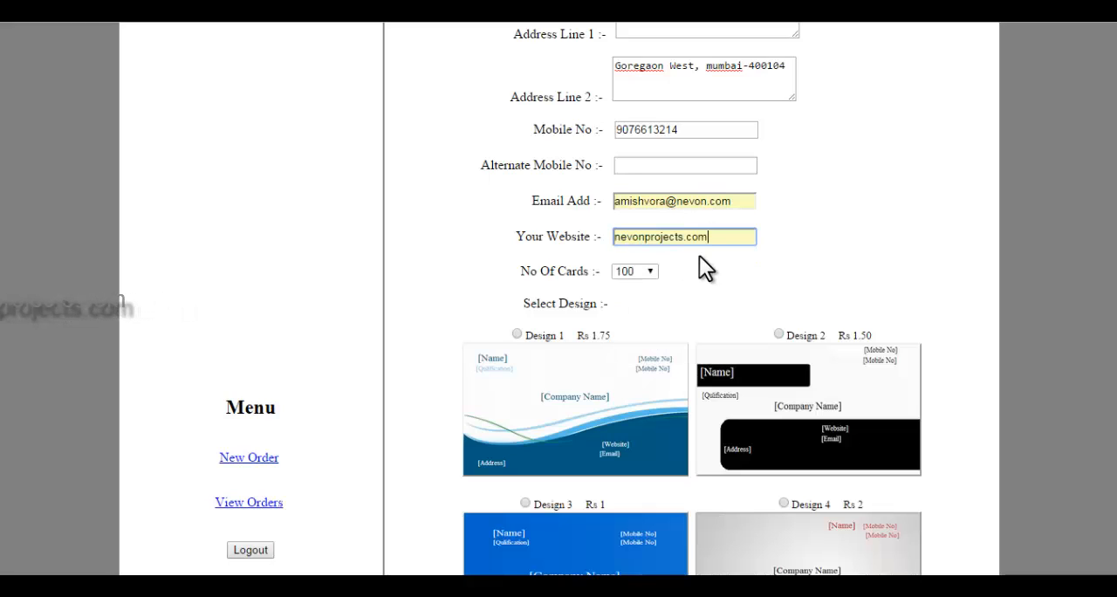
left_click(634, 271)
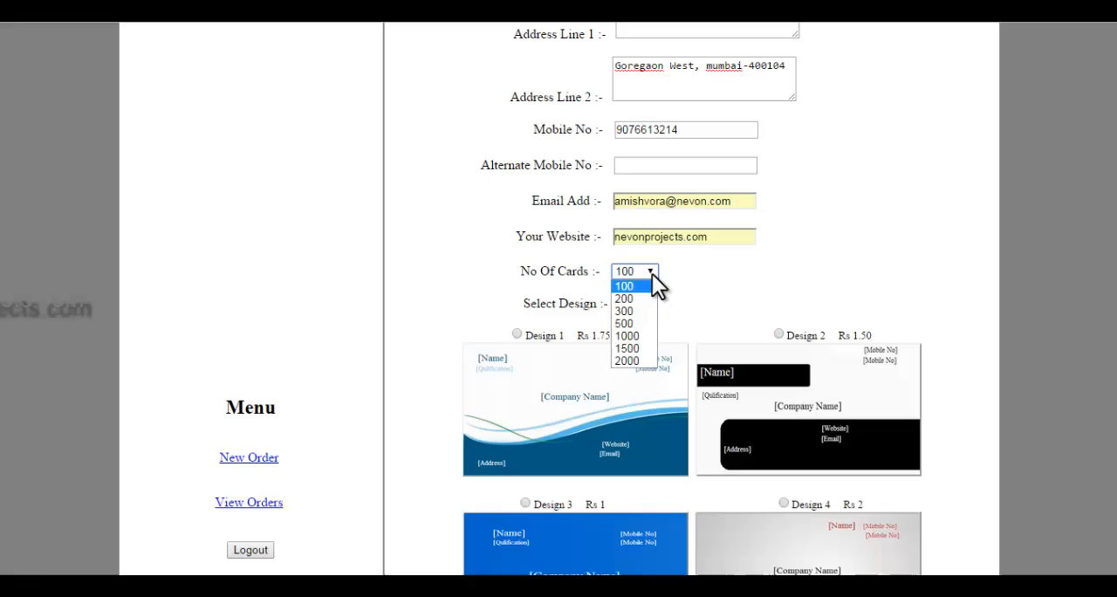
mouse_move(624, 323)
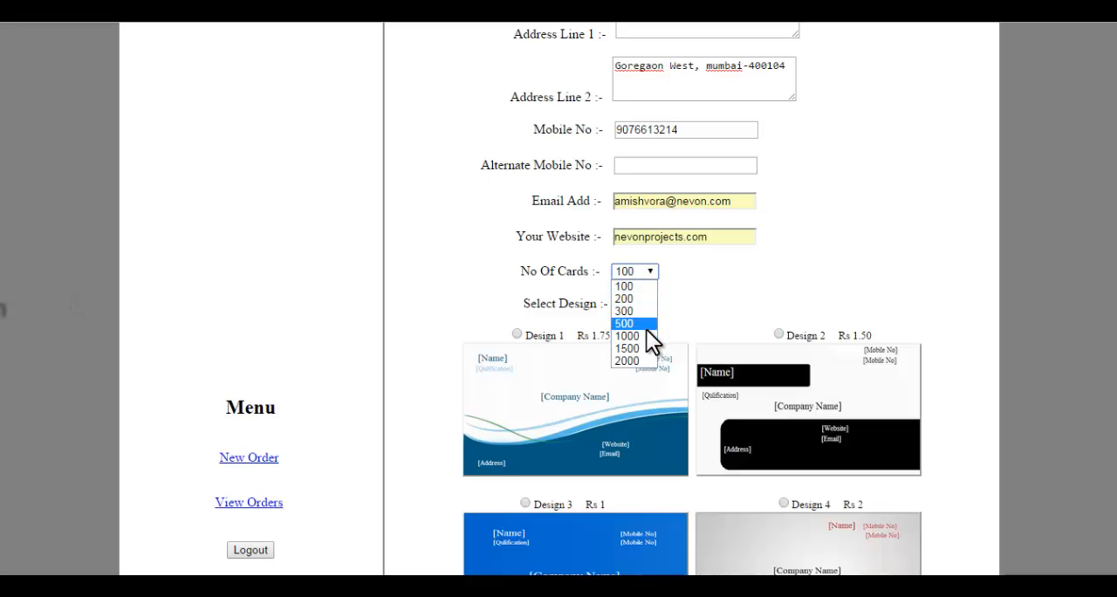
Order 1000 cards in Design 4 and submit the order details
left_click(624, 285)
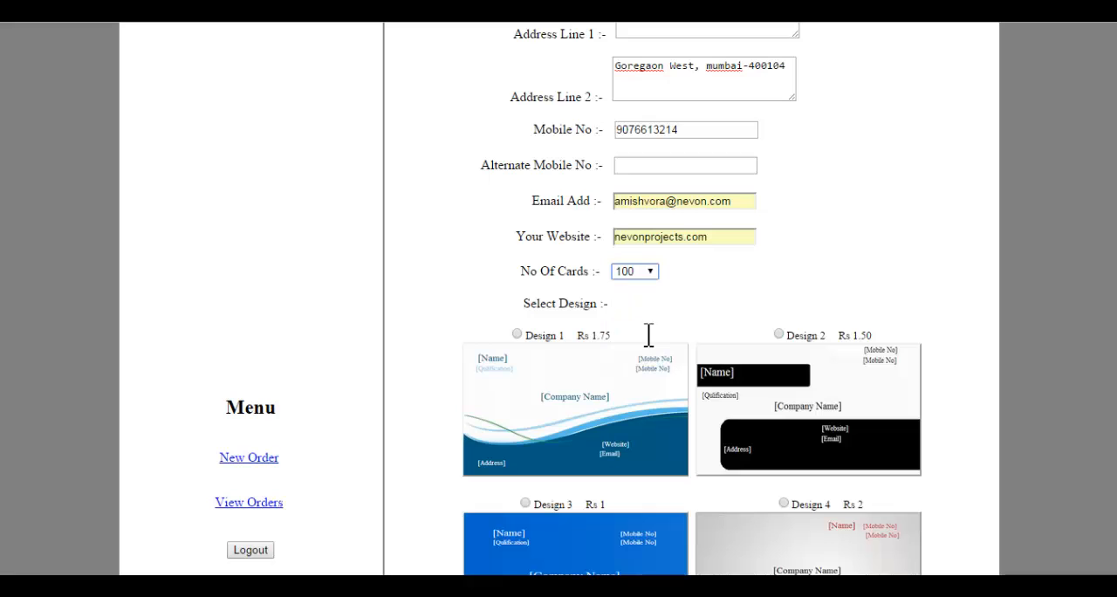
left_click(634, 271)
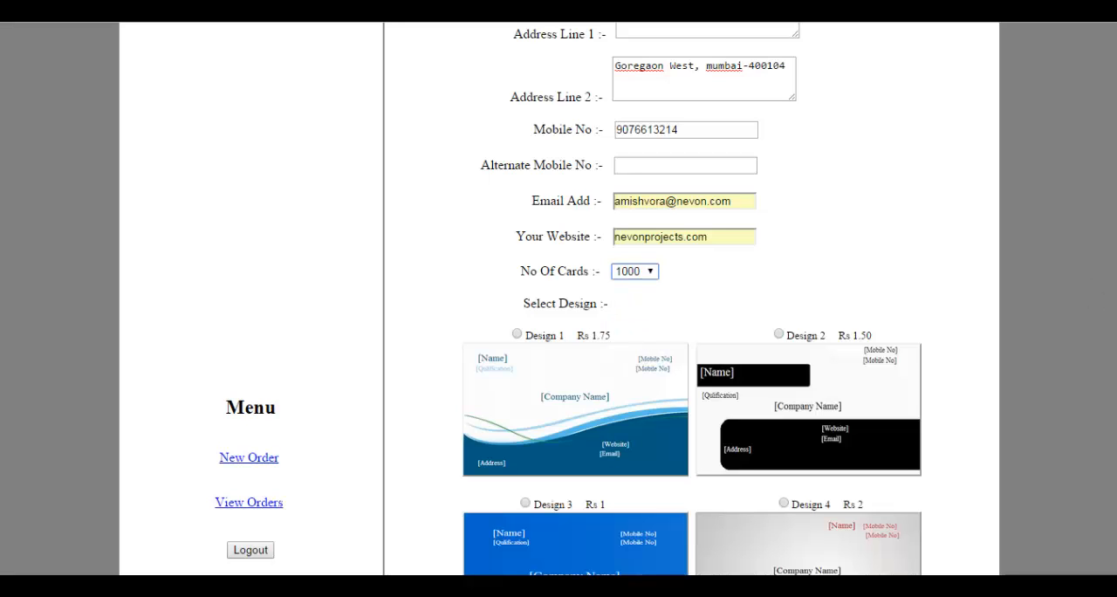
scroll("down", 3)
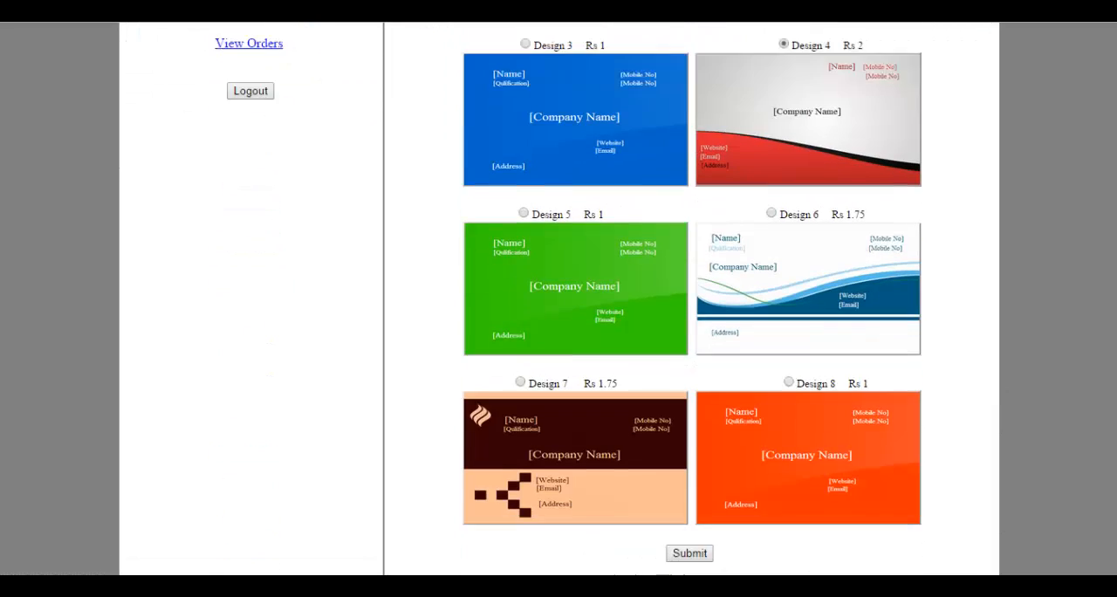
left_click(688, 553)
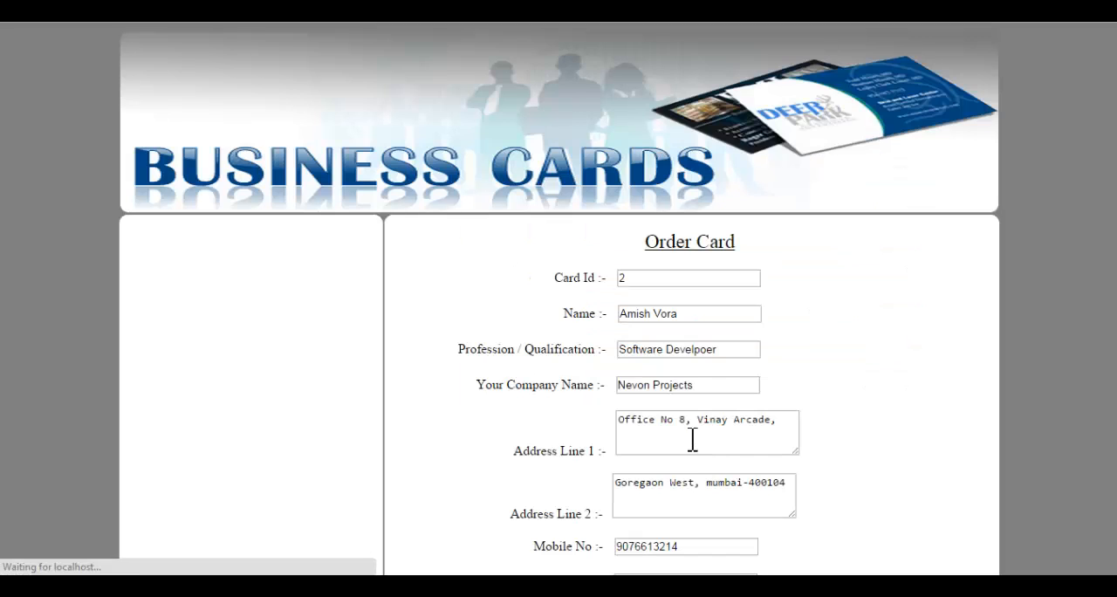
Scroll through the Design 4 card preview and its 1800 total amount
scroll("down", 3)
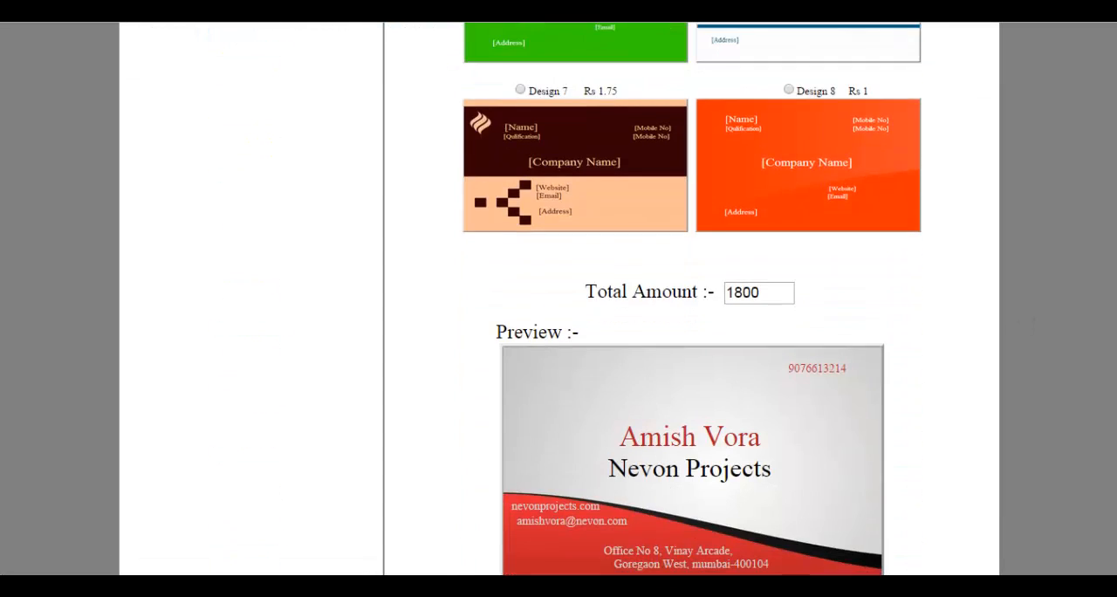
scroll("down", 3)
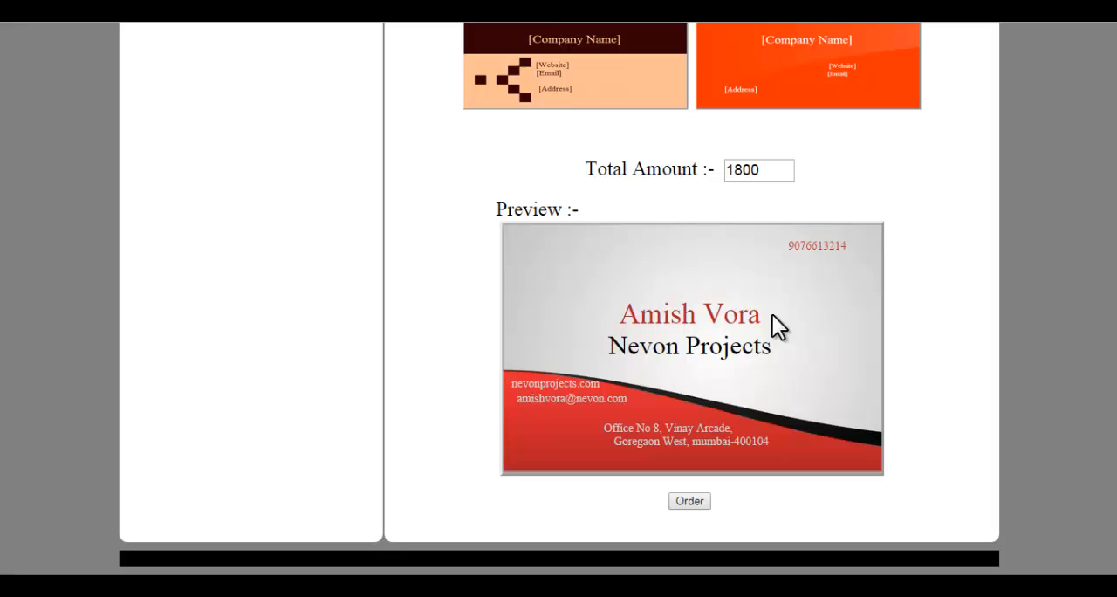
mouse_move(756, 384)
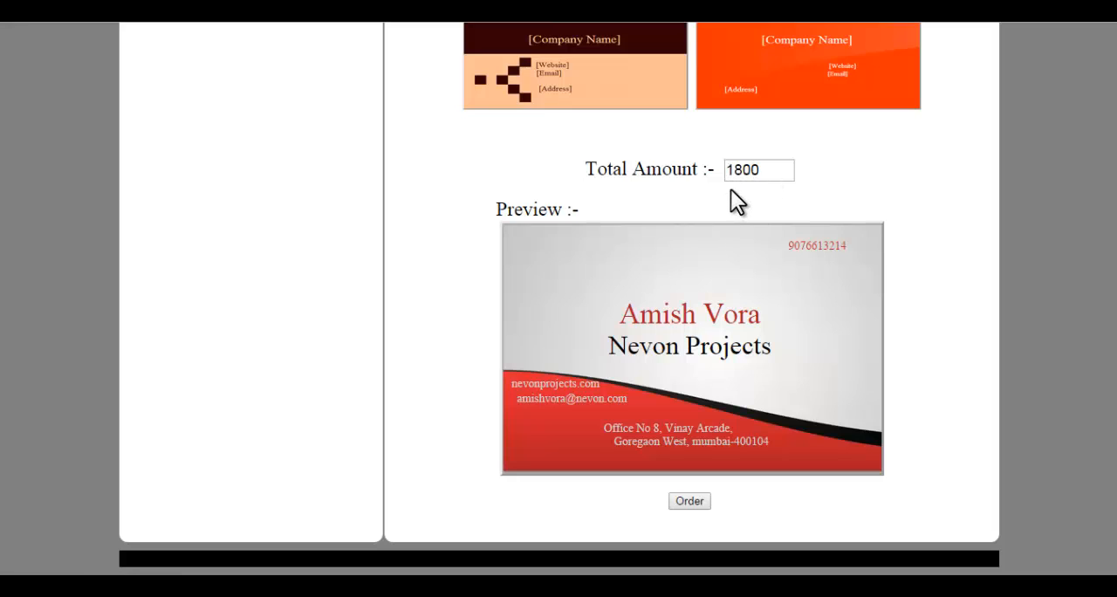
mouse_move(867, 214)
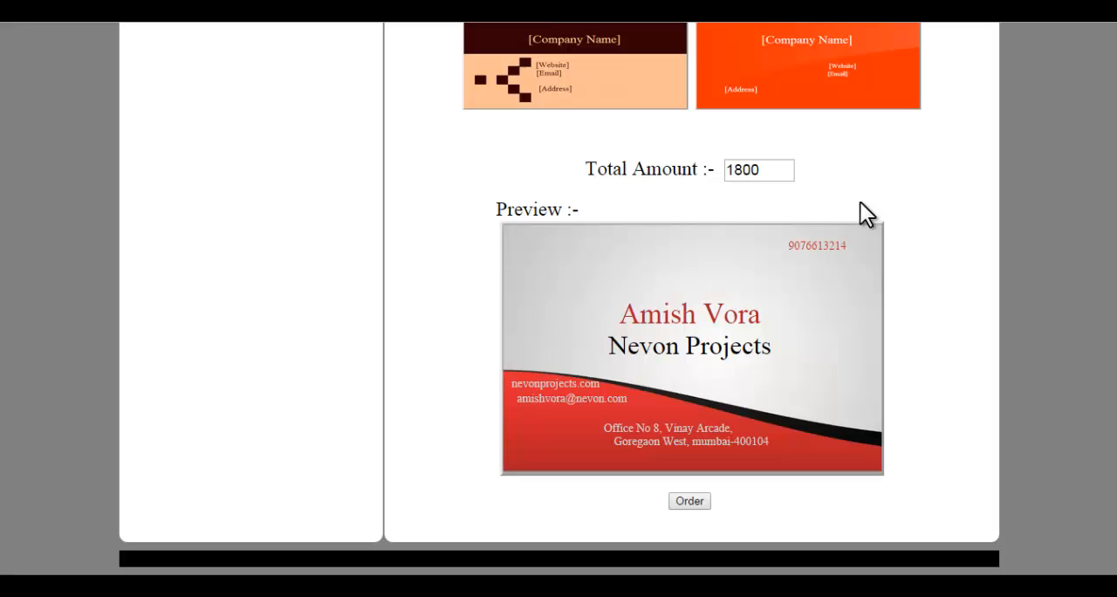
mouse_move(1002, 440)
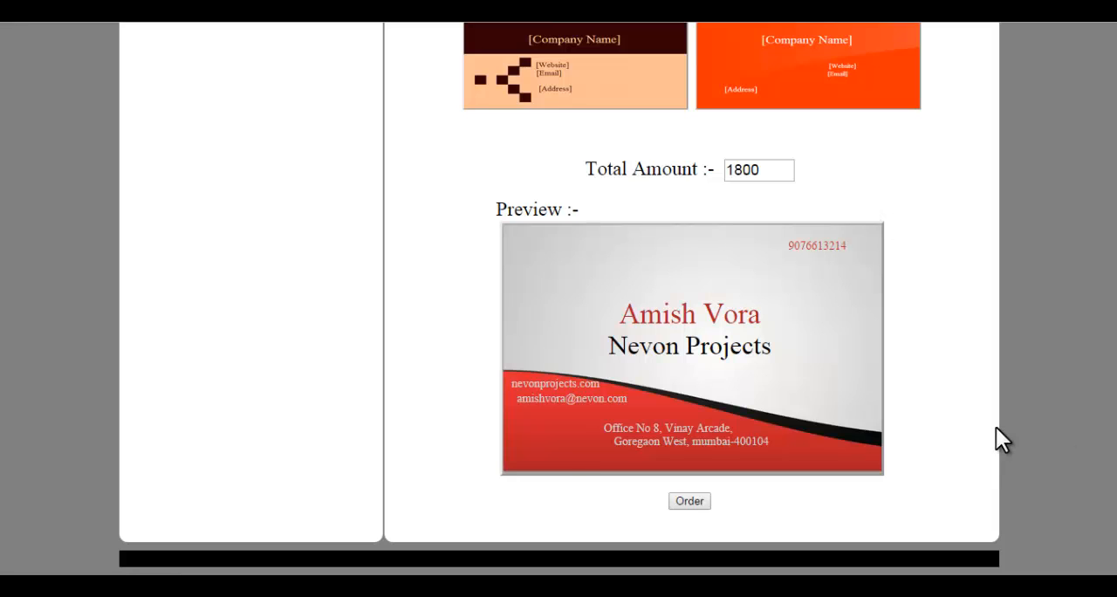
mouse_move(9, 48)
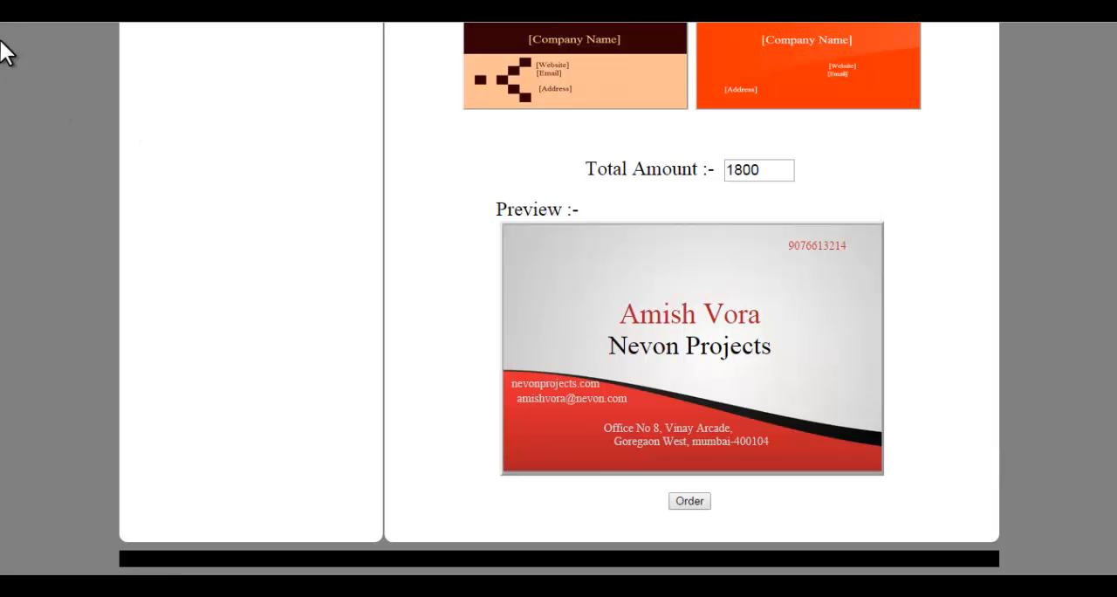
scroll("up", 3)
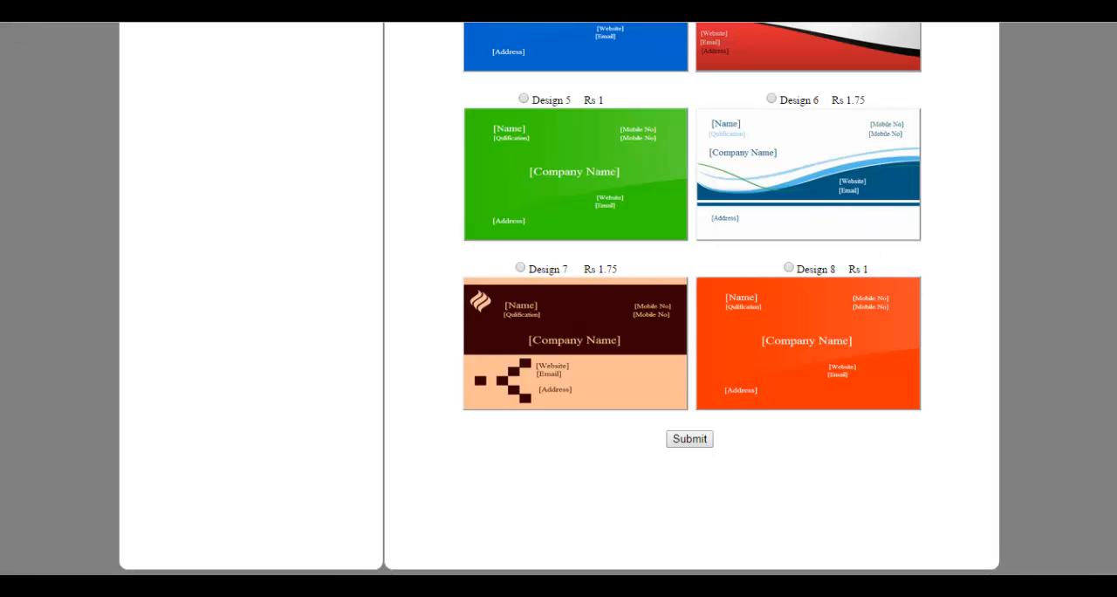
Review the Design 1 preview totalling 1575 and place the order
scroll("up", 3)
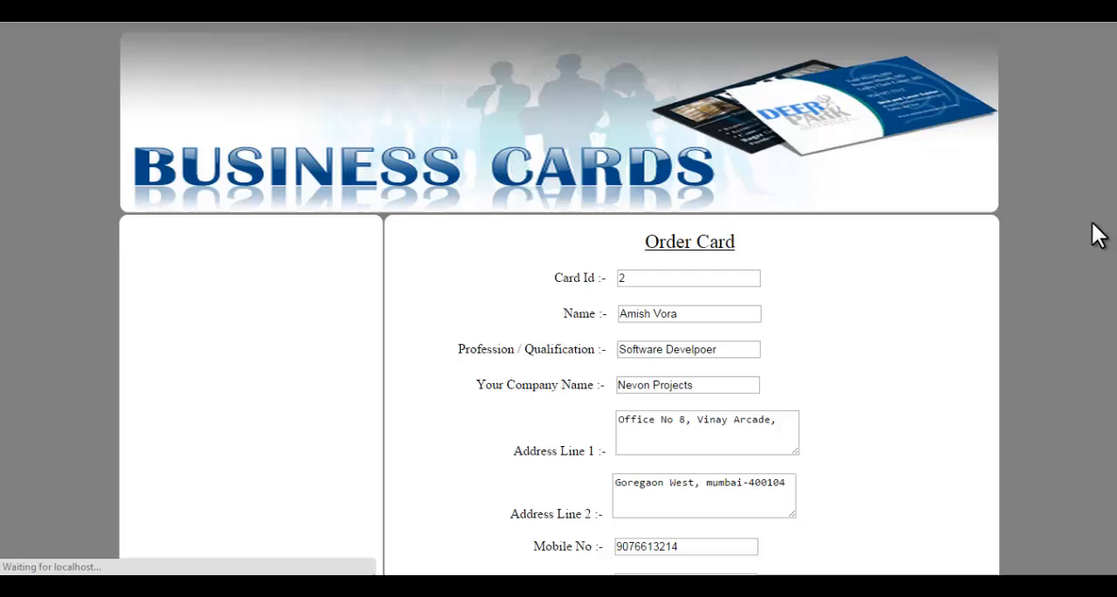
scroll("down", 3)
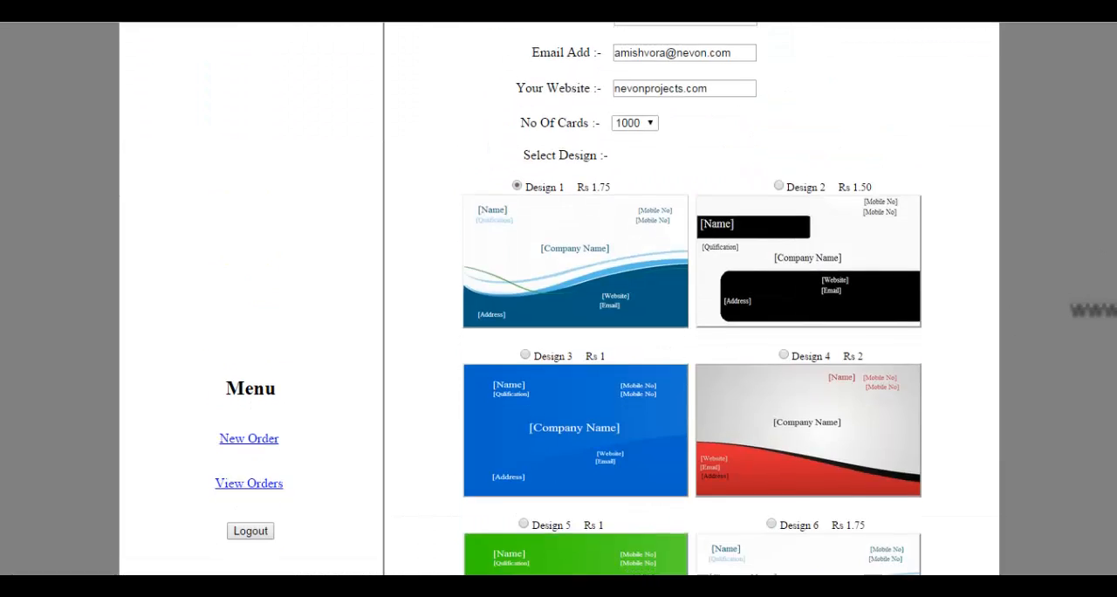
scroll("down", 3)
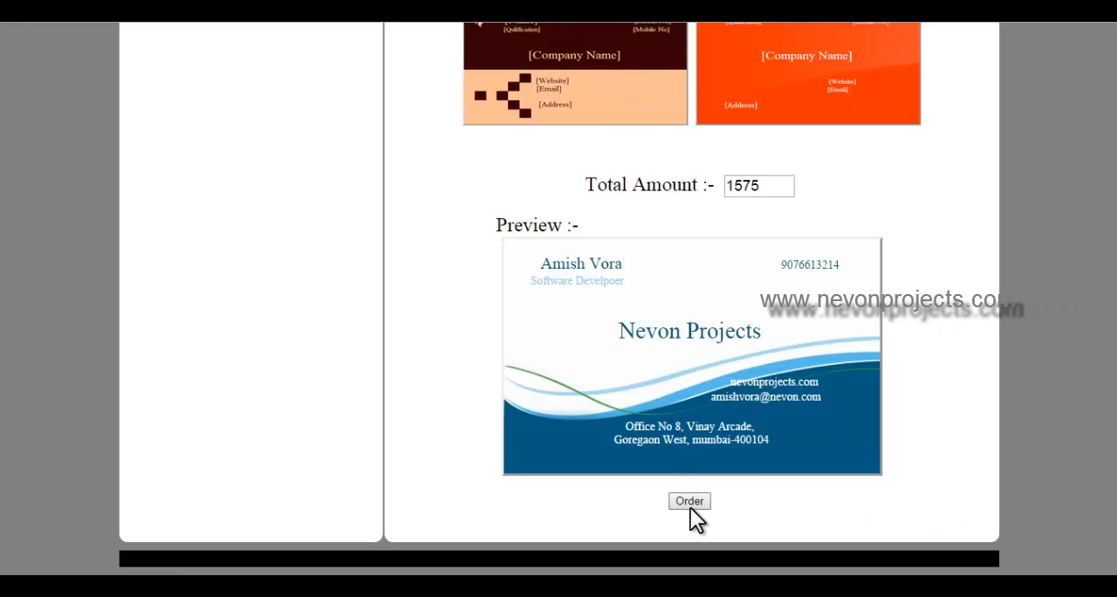
left_click(688, 500)
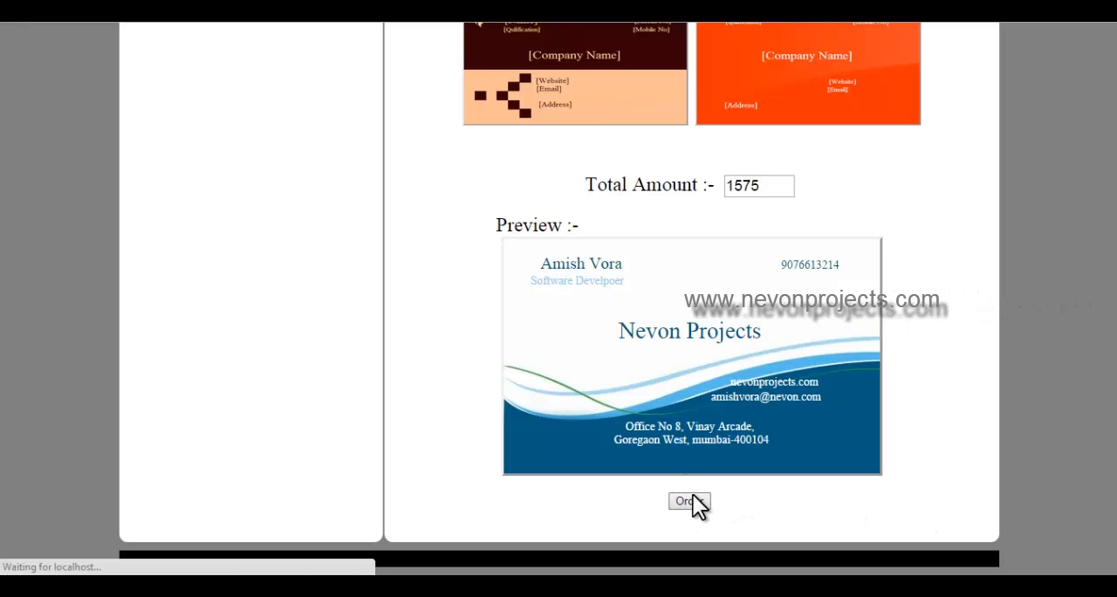
Dismiss the 'Order Registered' alert with OK
left_click(689, 500)
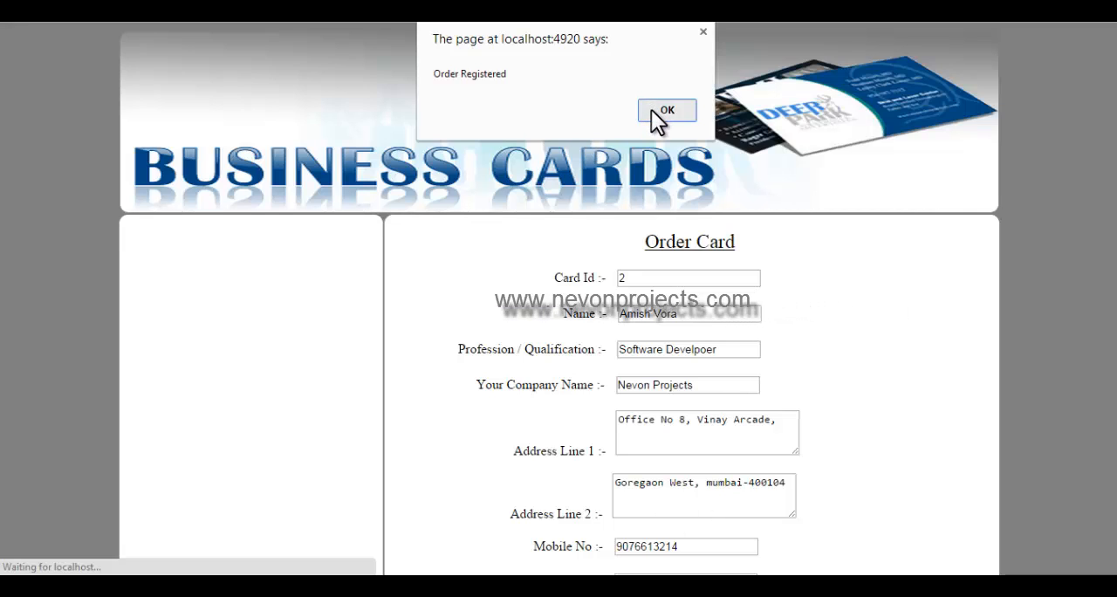
left_click(666, 110)
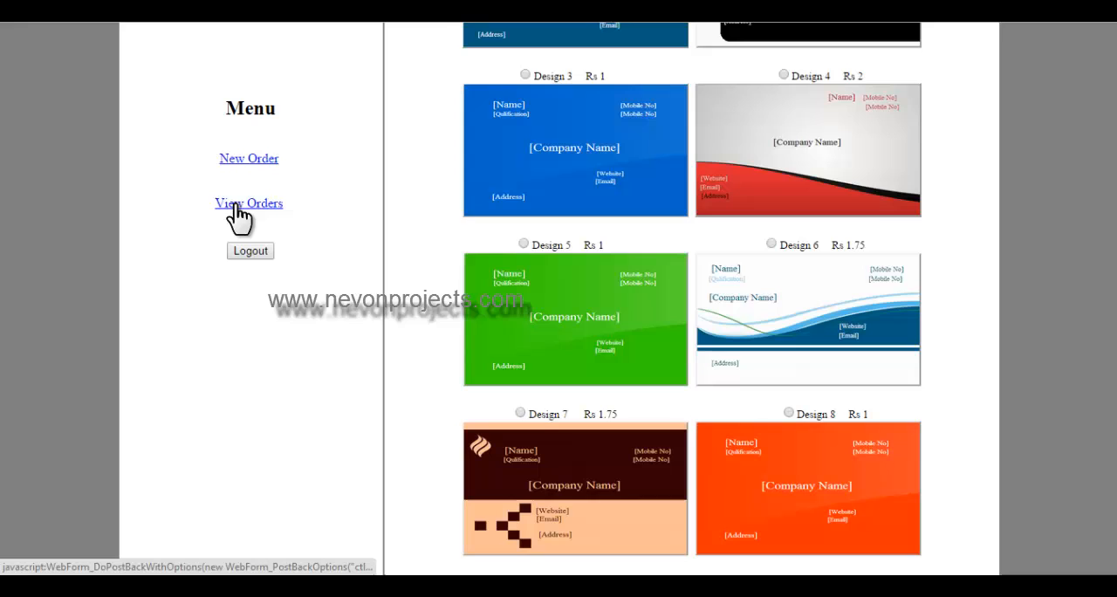
Open View Orders showing order 2: Design 1, amount 1575, status Unseen
left_click(248, 202)
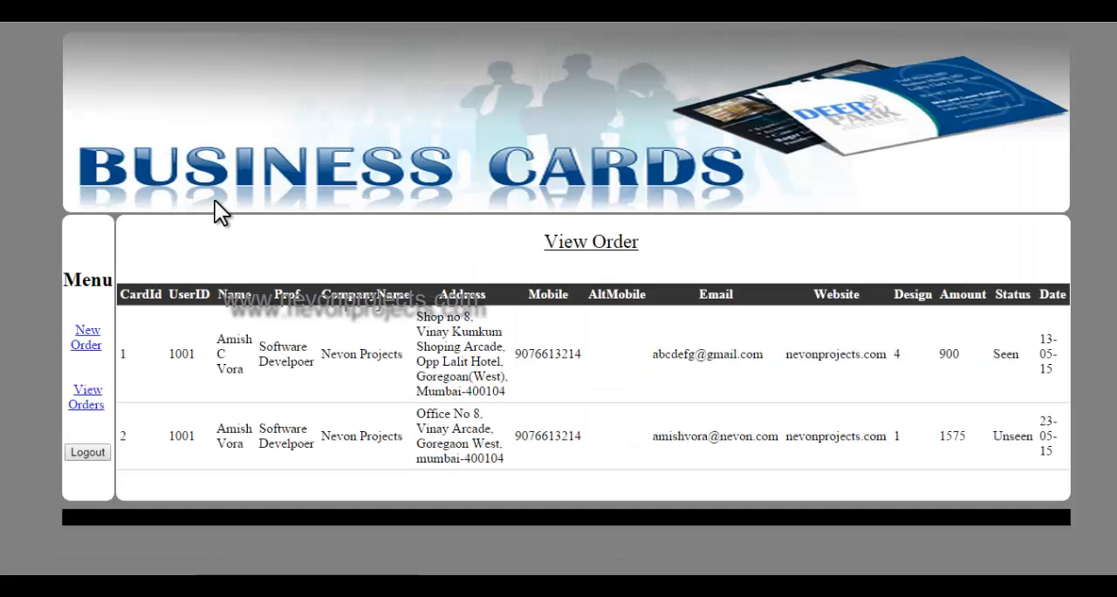
mouse_move(202, 437)
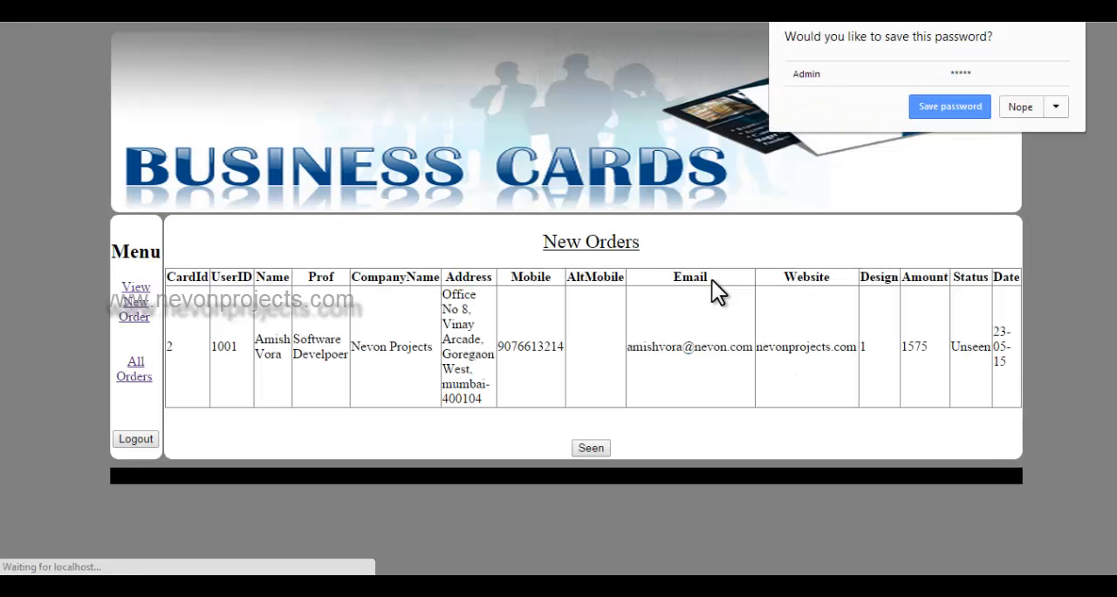
Decline the browser's save-password offer and view unseen order 2 in New Orders
left_click(1019, 106)
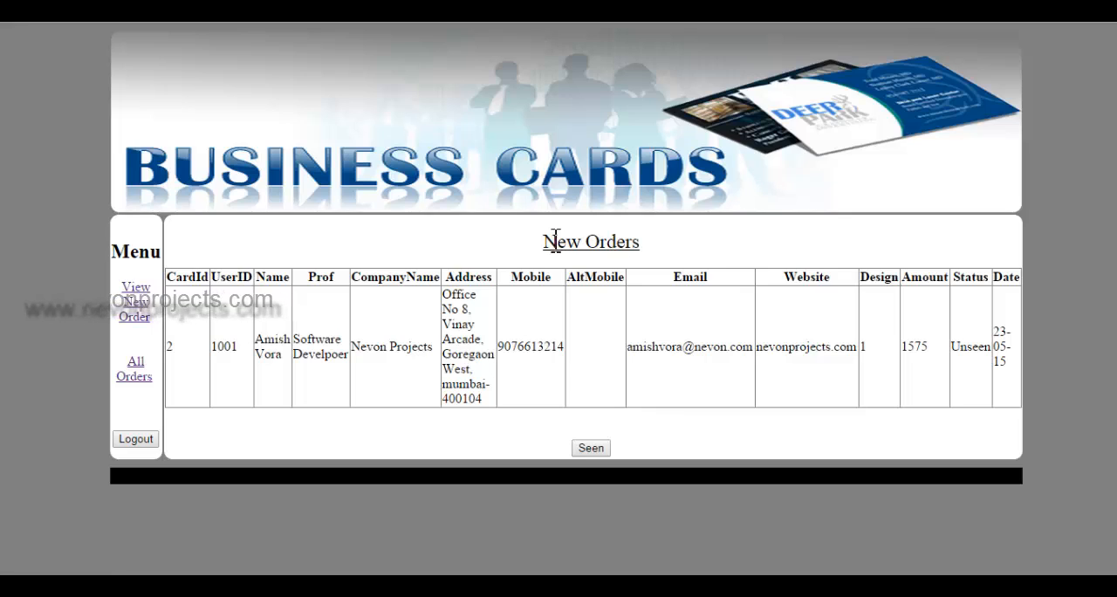
mouse_move(715, 249)
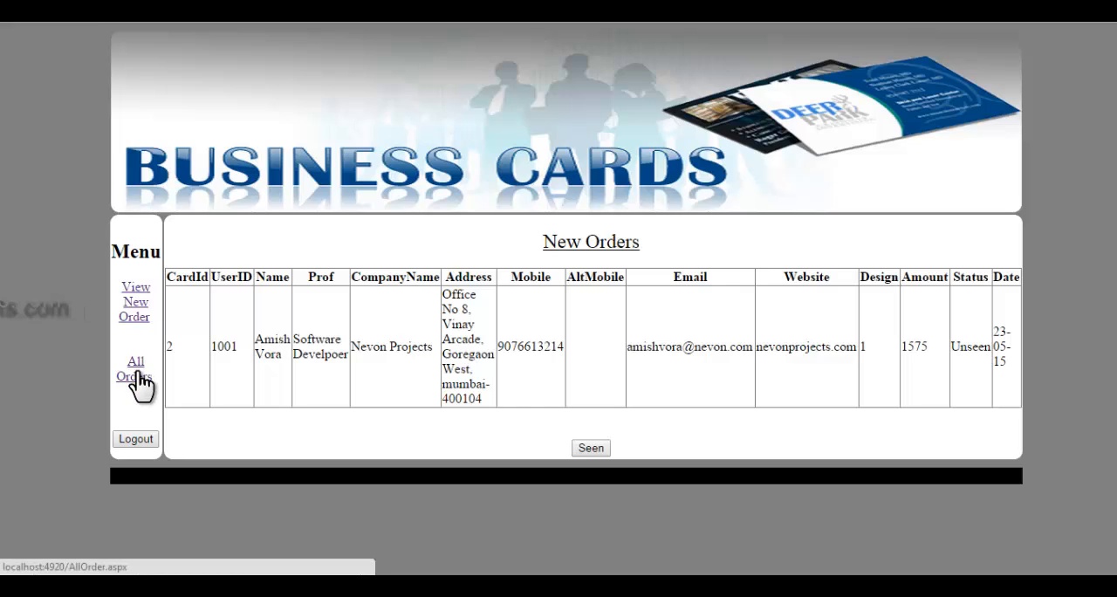
Open All Orders listing orders 1 and 2, with order 2 marked Seen
left_click(135, 369)
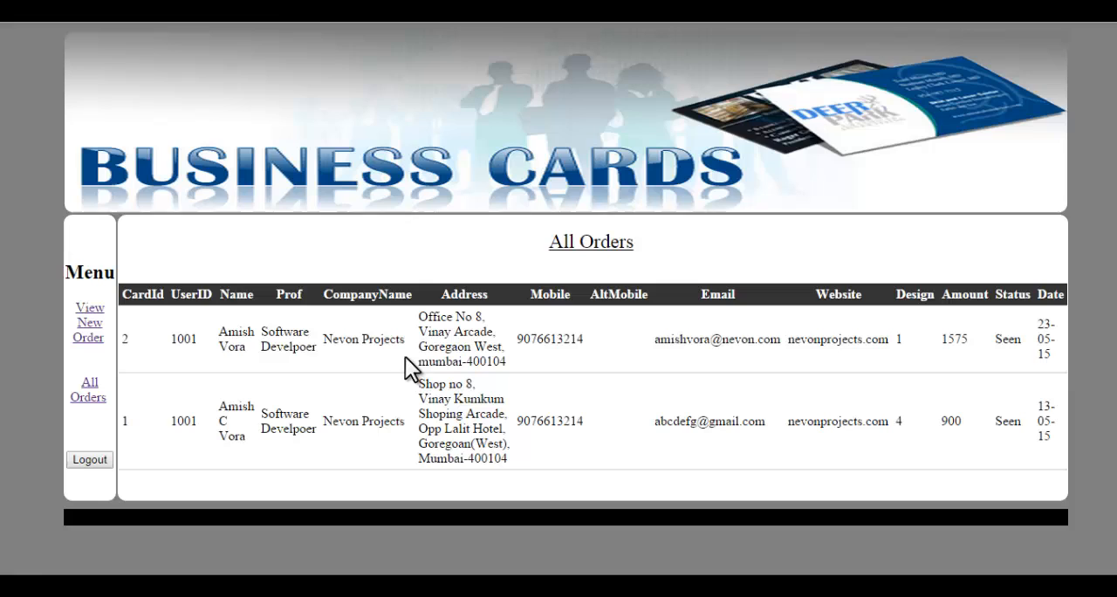
mouse_move(99, 447)
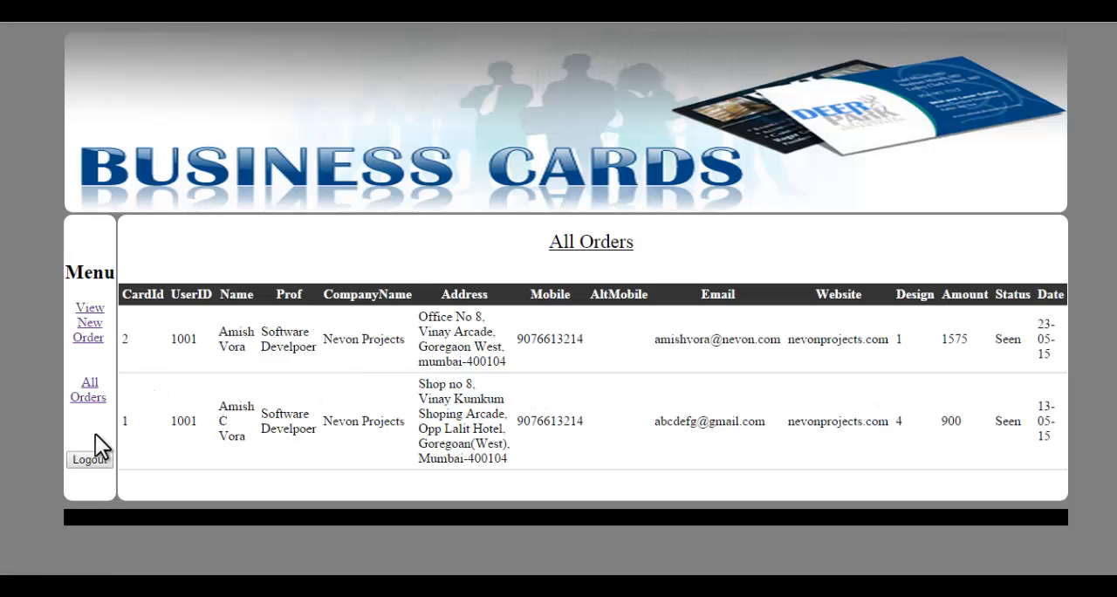